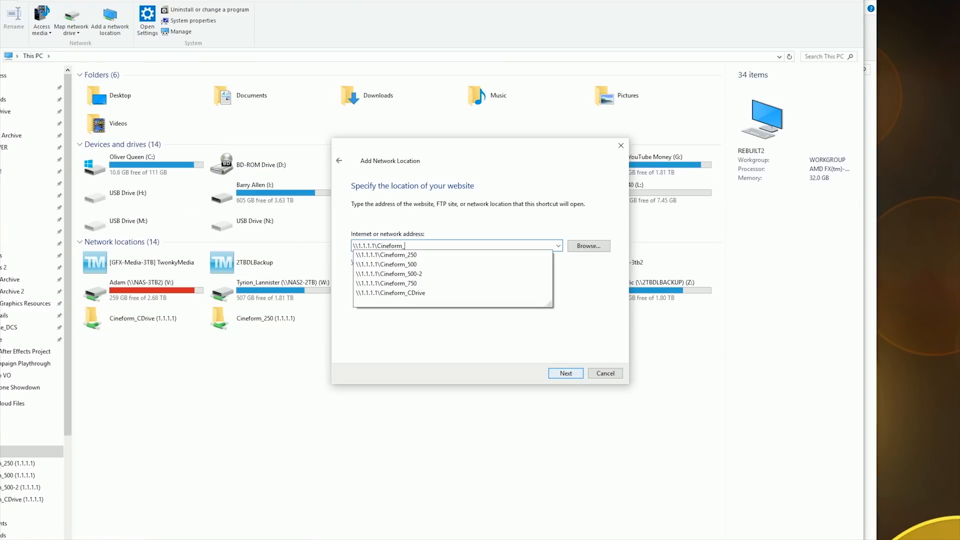
# Step: Choose \\1.1.1.1\Cineform_750 as the network location address and continue the wizard
pyautogui.click(387, 283)
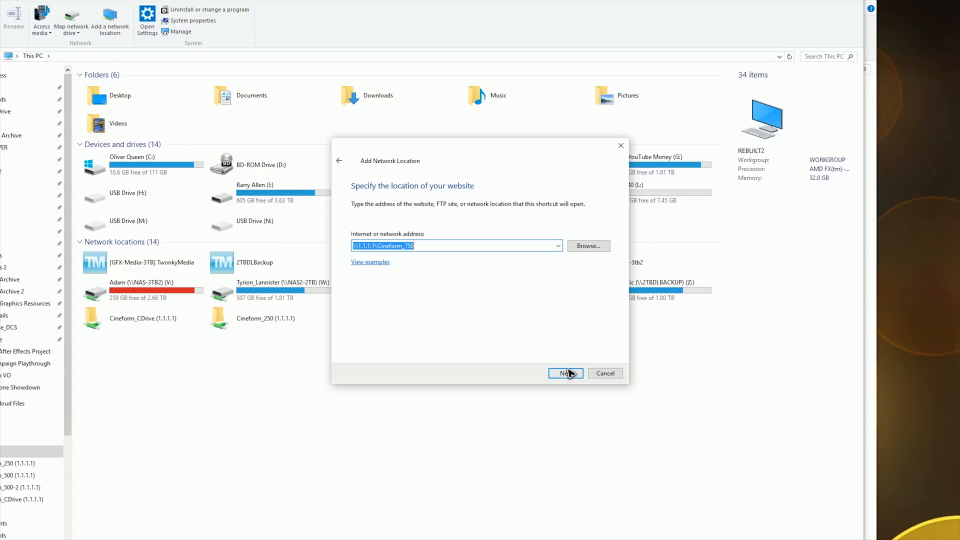
pyautogui.click(562, 373)
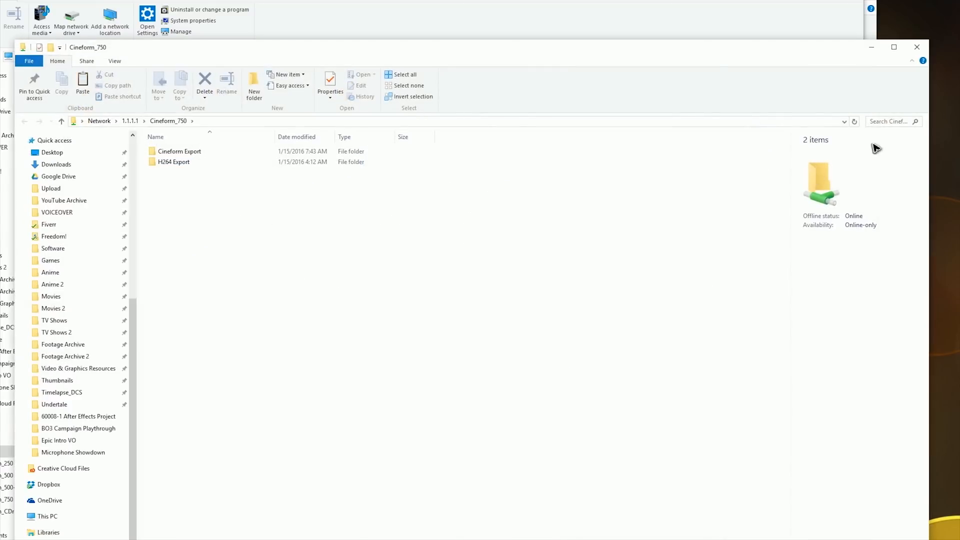